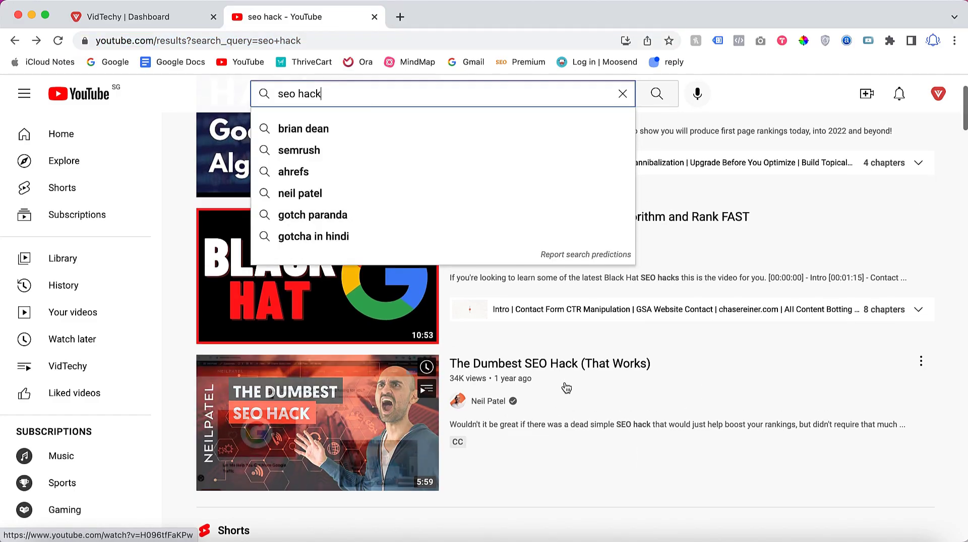
# - Open 'The Dumbest SEO Hack (That Works)' from the search results and scroll its watch page
pyautogui.scroll(-3)
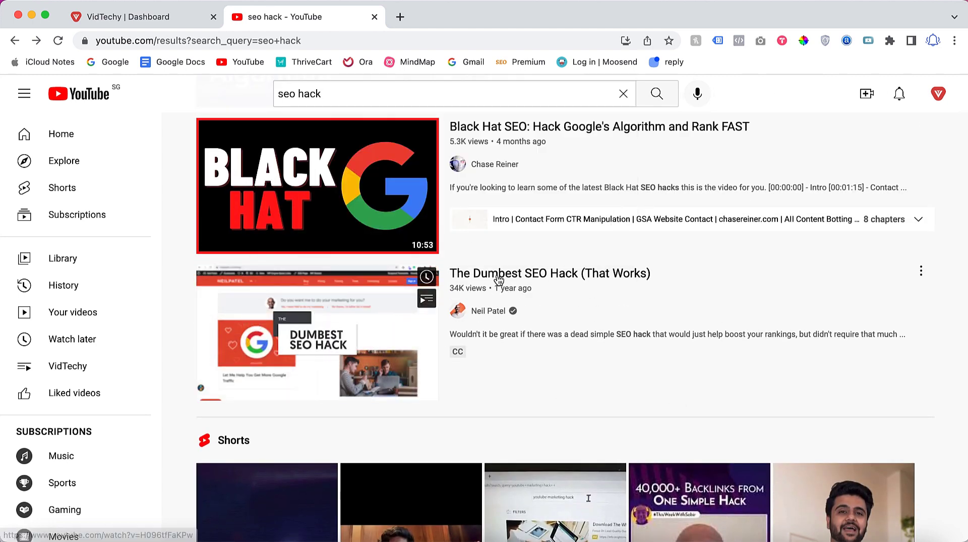
pyautogui.click(549, 273)
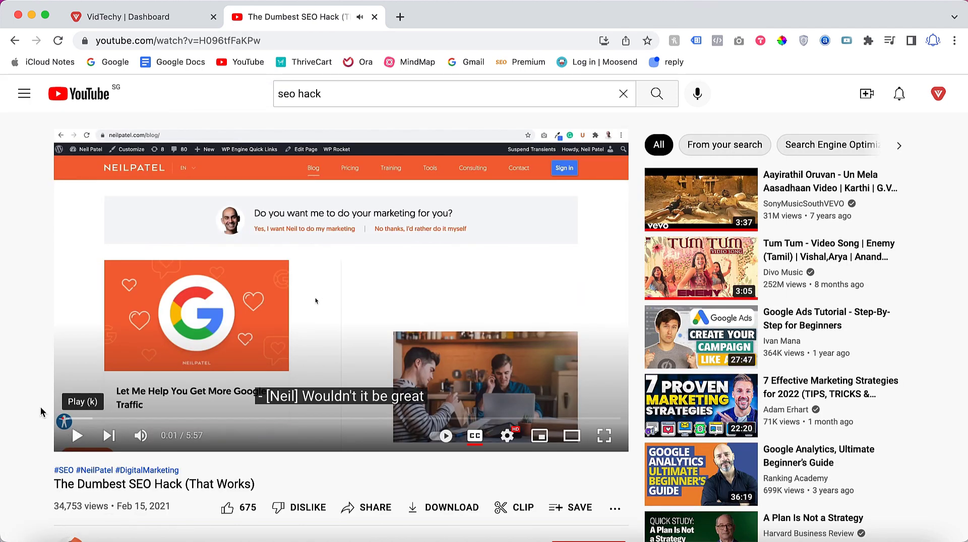
pyautogui.scroll(-3)
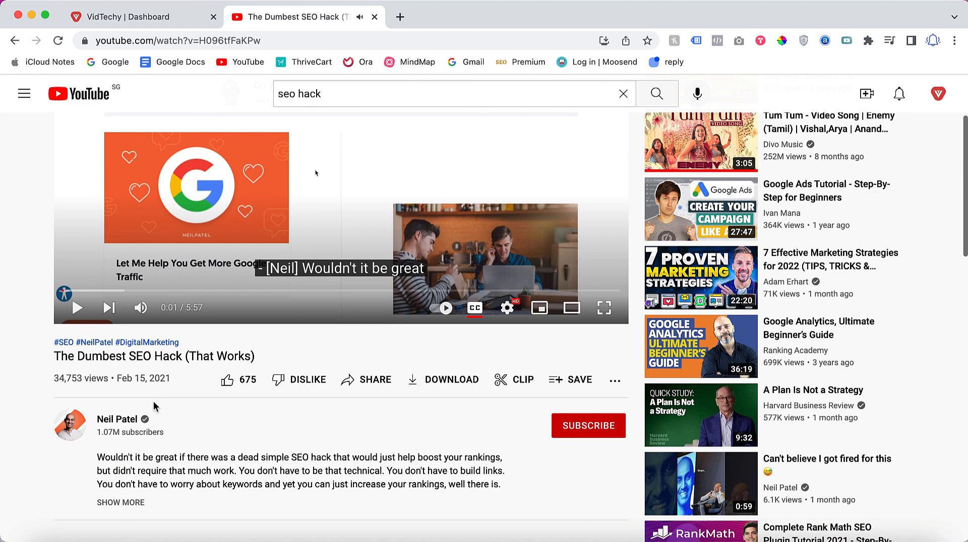
pyautogui.scroll(-3)
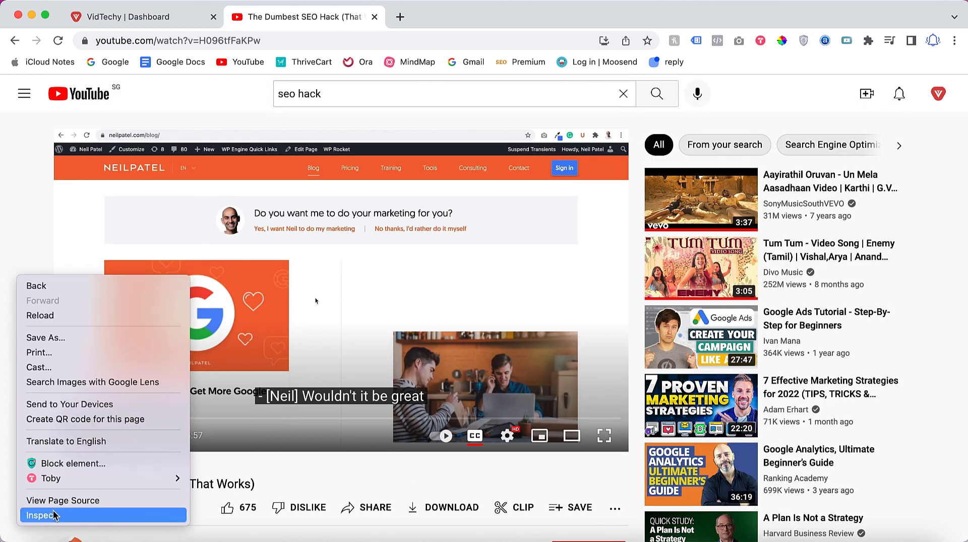
pyautogui.moveTo(63, 500)
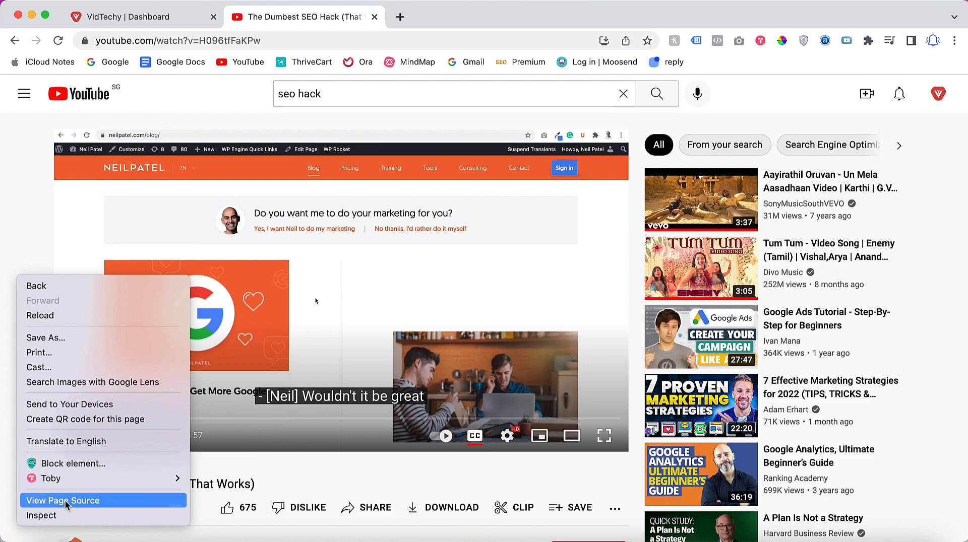
# - View the watch page's source code via the right-click menu
pyautogui.click(64, 500)
pyautogui.write('keywor')
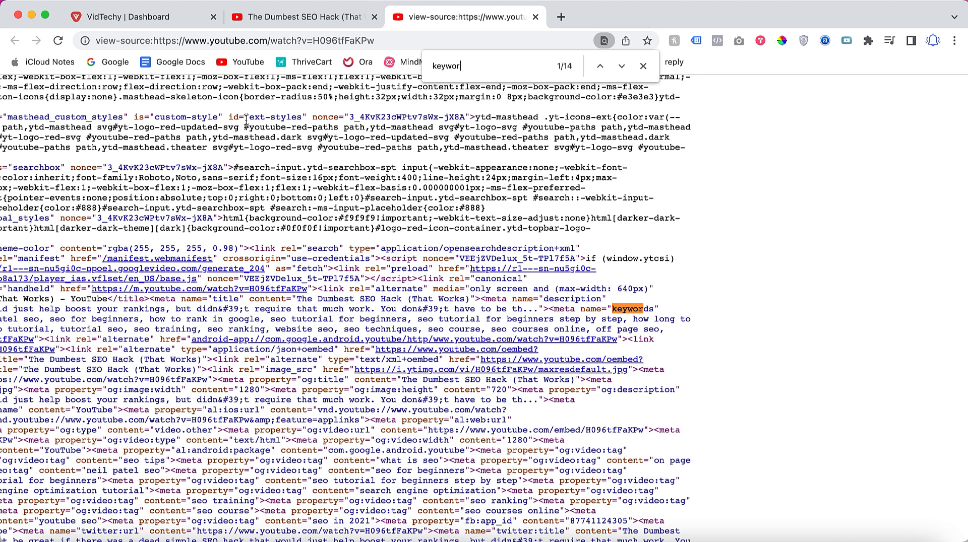
# - Search the source for 'keywords' and select the keyword list from 'SEO' to 'seo in 2021'
pyautogui.write('ds')
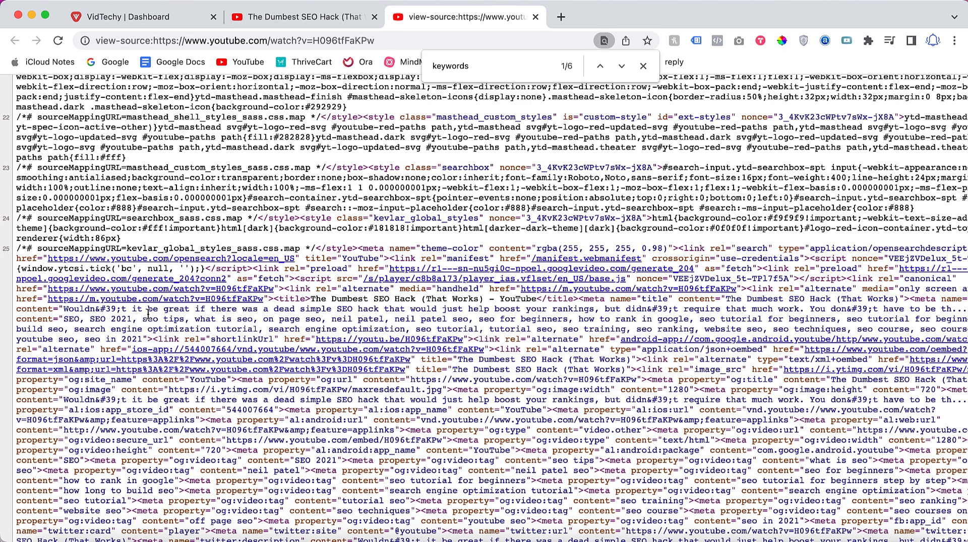
pyautogui.moveTo(143, 314)
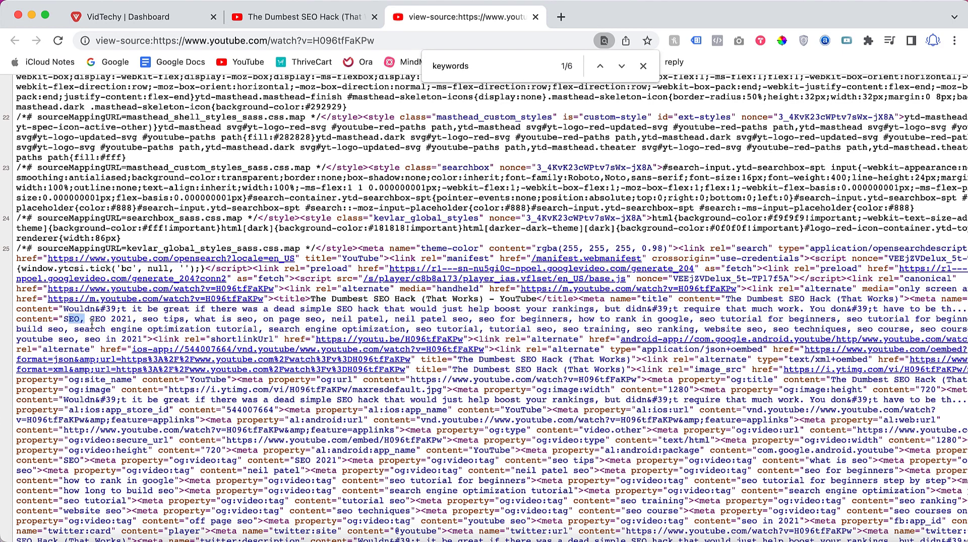
pyautogui.moveTo(92, 319); pyautogui.dragTo(294, 329)
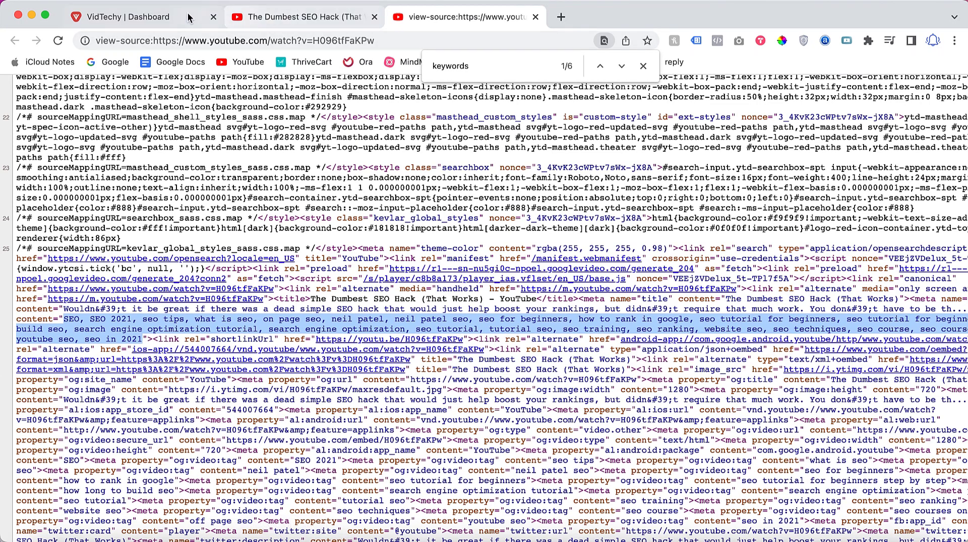
pyautogui.moveTo(281, 17)
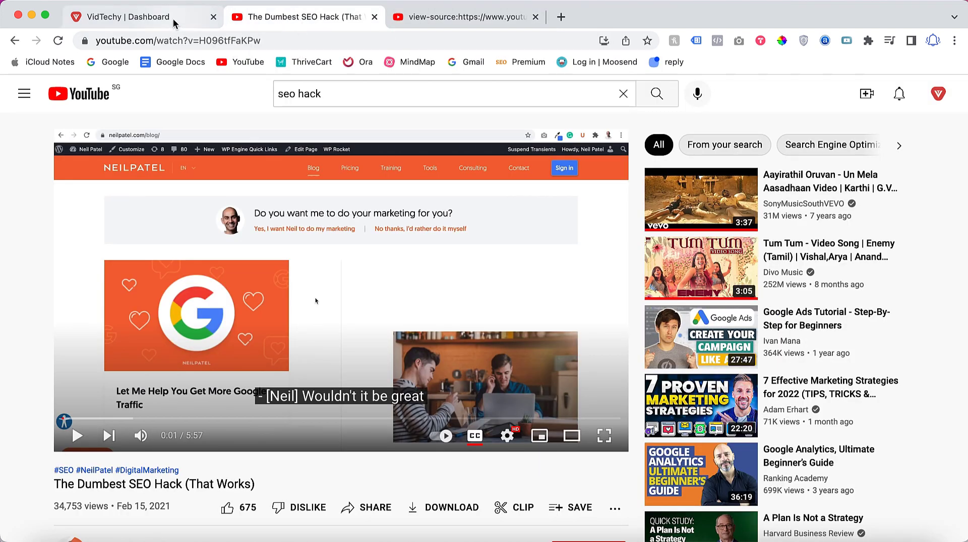
# - Return to the VidTechy Dashboard tab with its Research Tools
pyautogui.click(123, 17)
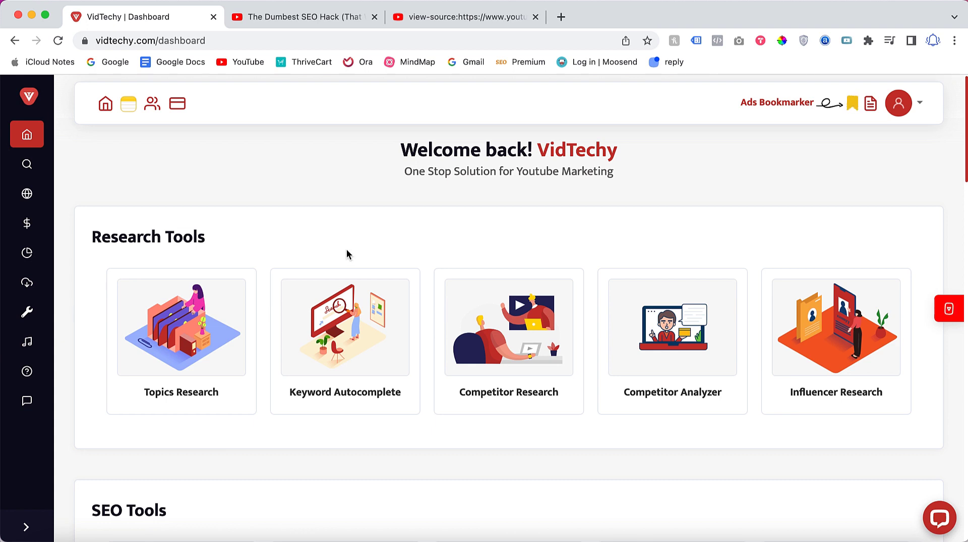
pyautogui.moveTo(169, 245)
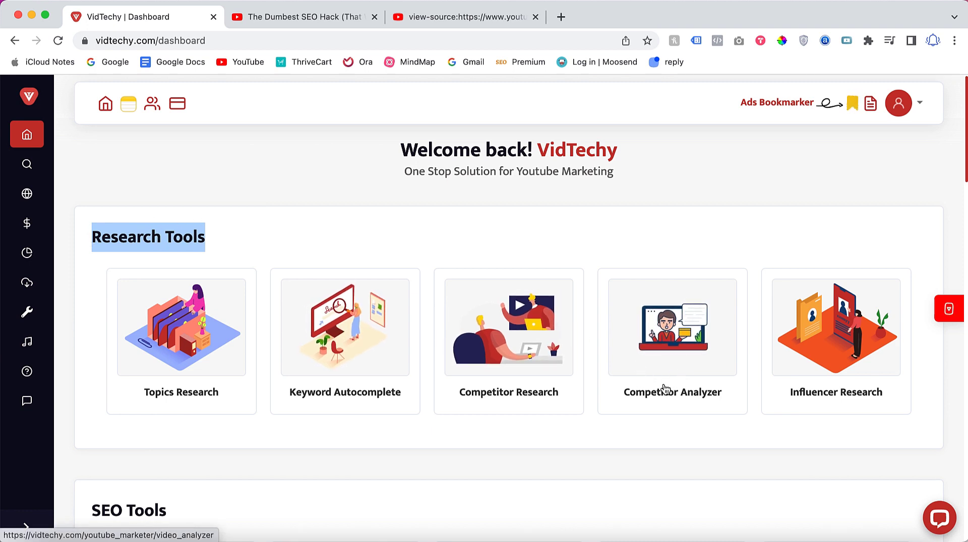
pyautogui.moveTo(669, 361)
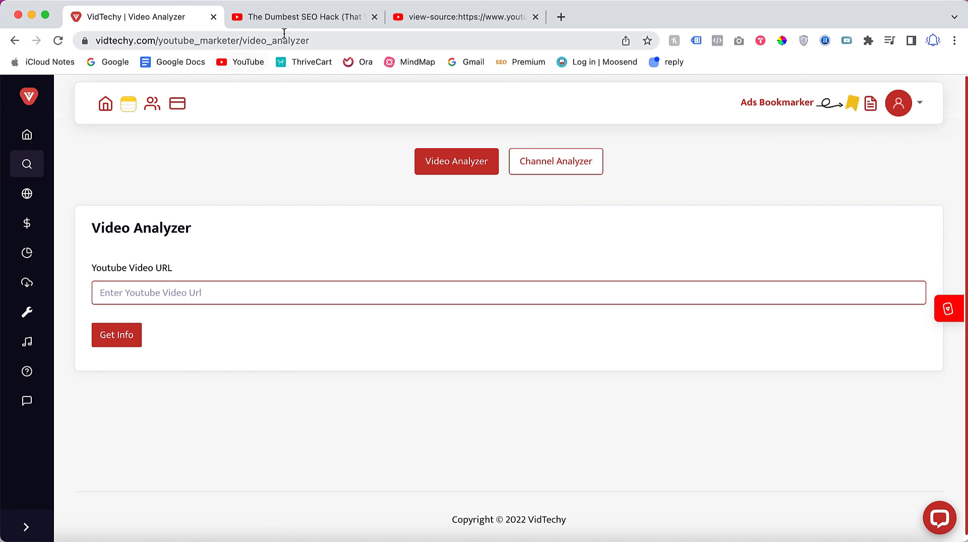
pyautogui.click(301, 17)
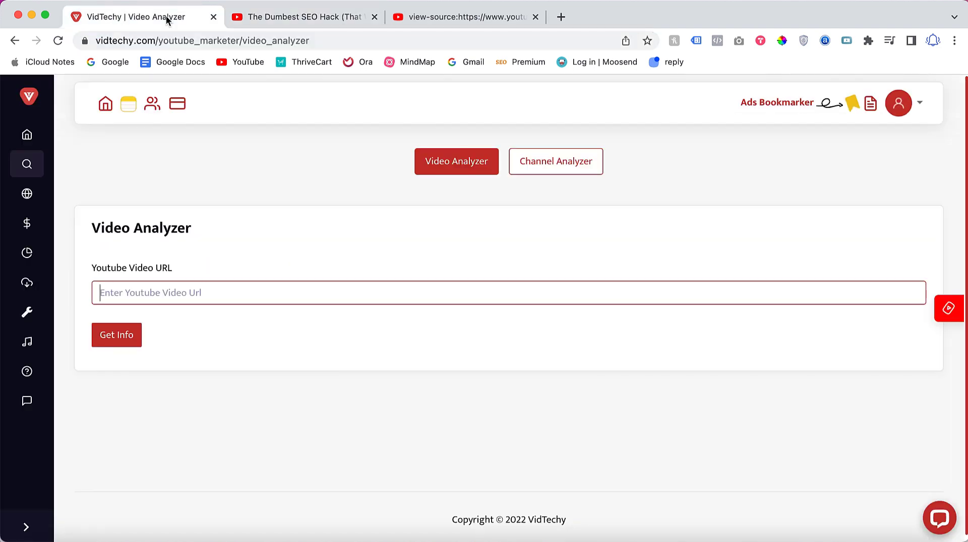
pyautogui.write('https://www.youtube.com/watch?v=HO96tfFaKPw')
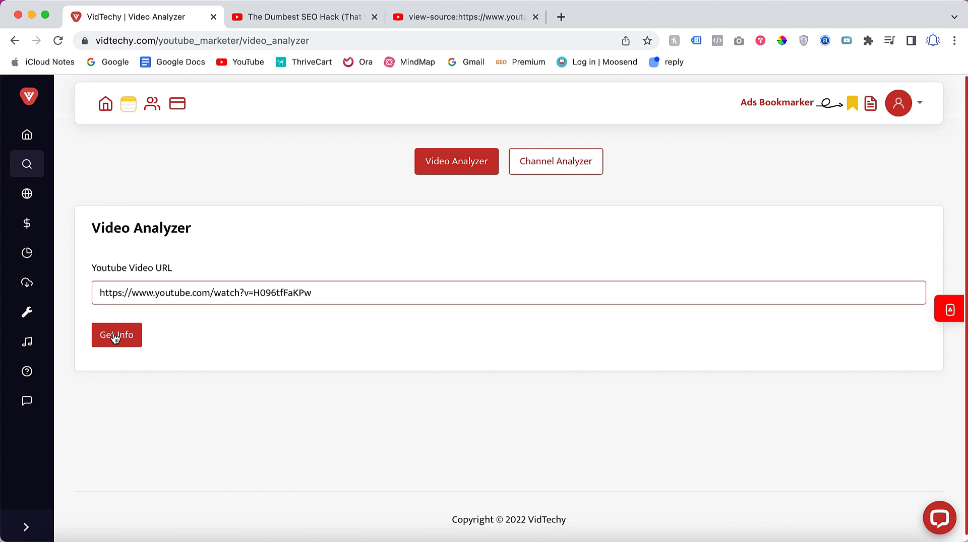
pyautogui.click(115, 335)
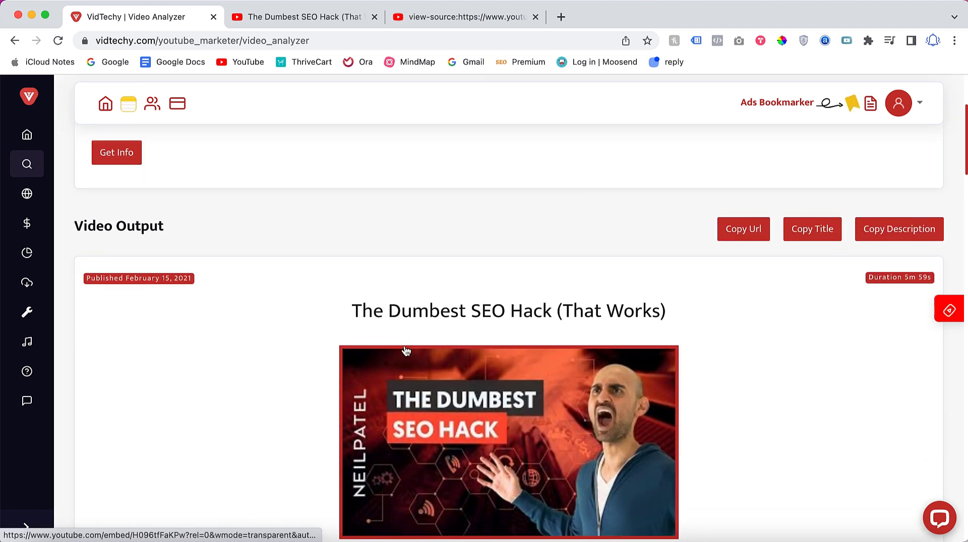
pyautogui.scroll(-3)
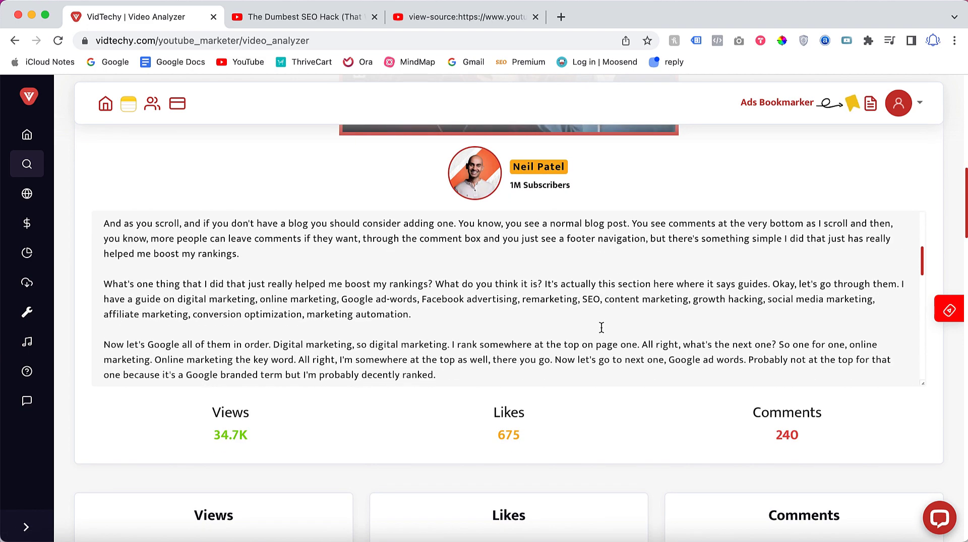
pyautogui.scroll(-3)
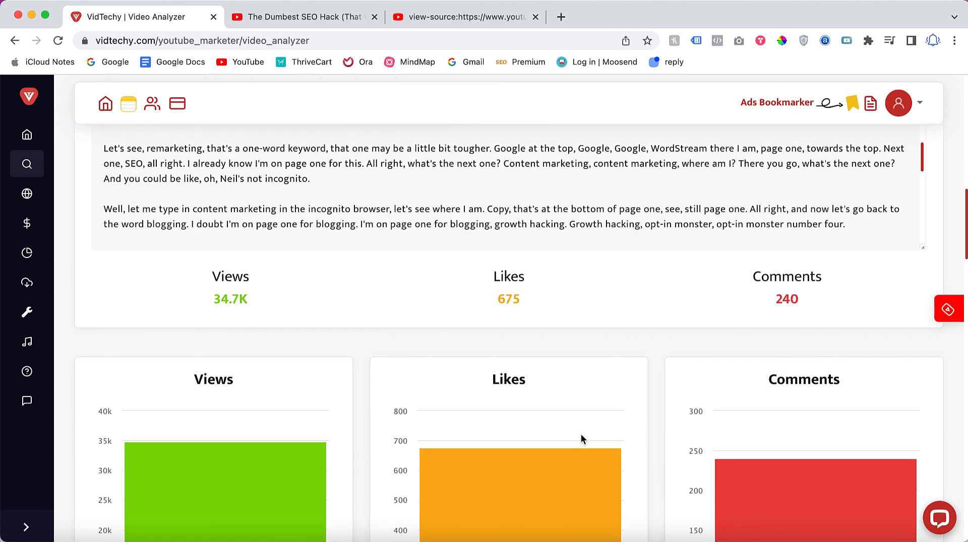
pyautogui.scroll(-3)
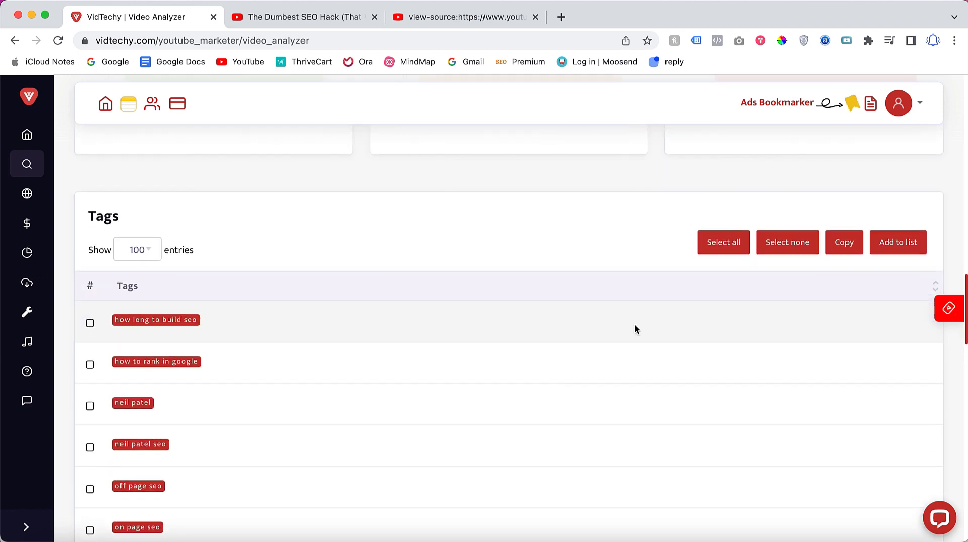
# - Select all 25 tag rows in the Tags table and copy them to the clipboard
pyautogui.click(722, 242)
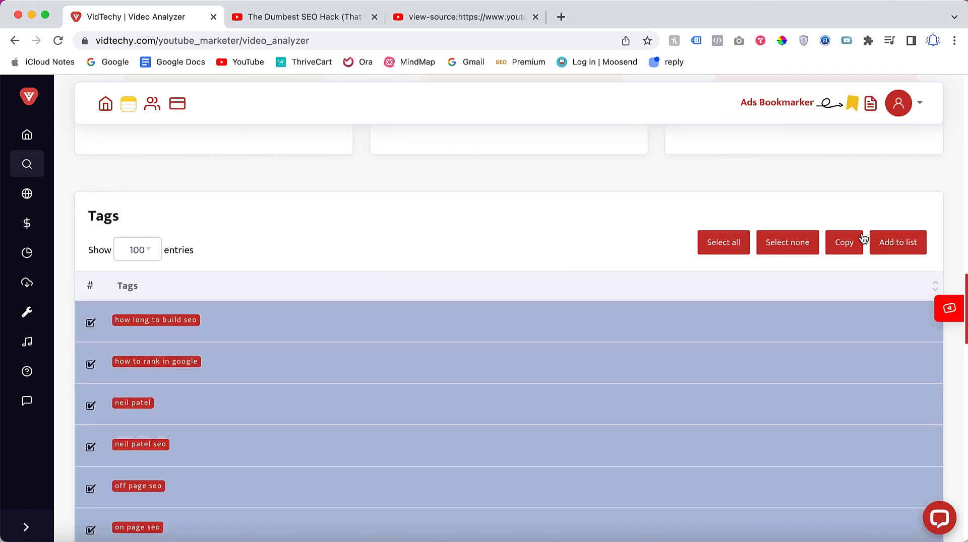
pyautogui.click(843, 242)
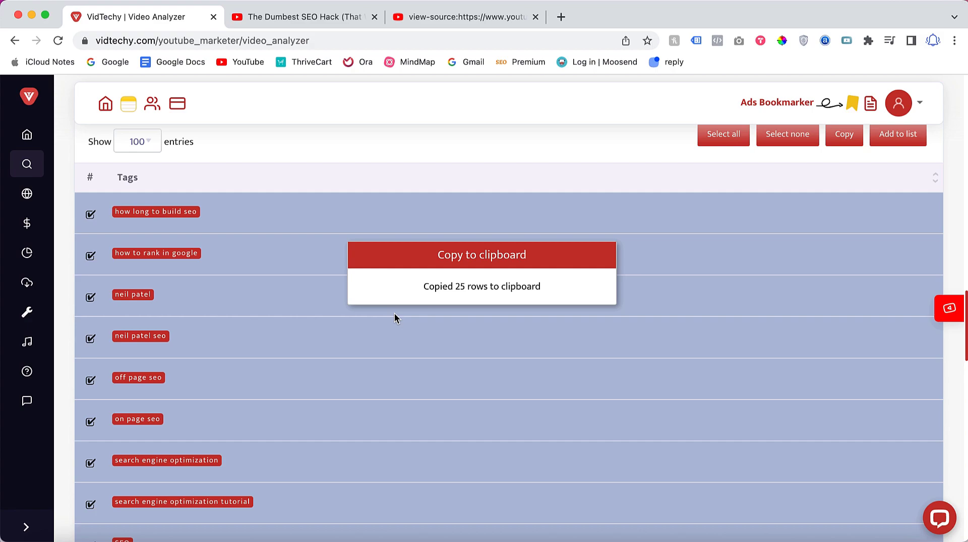